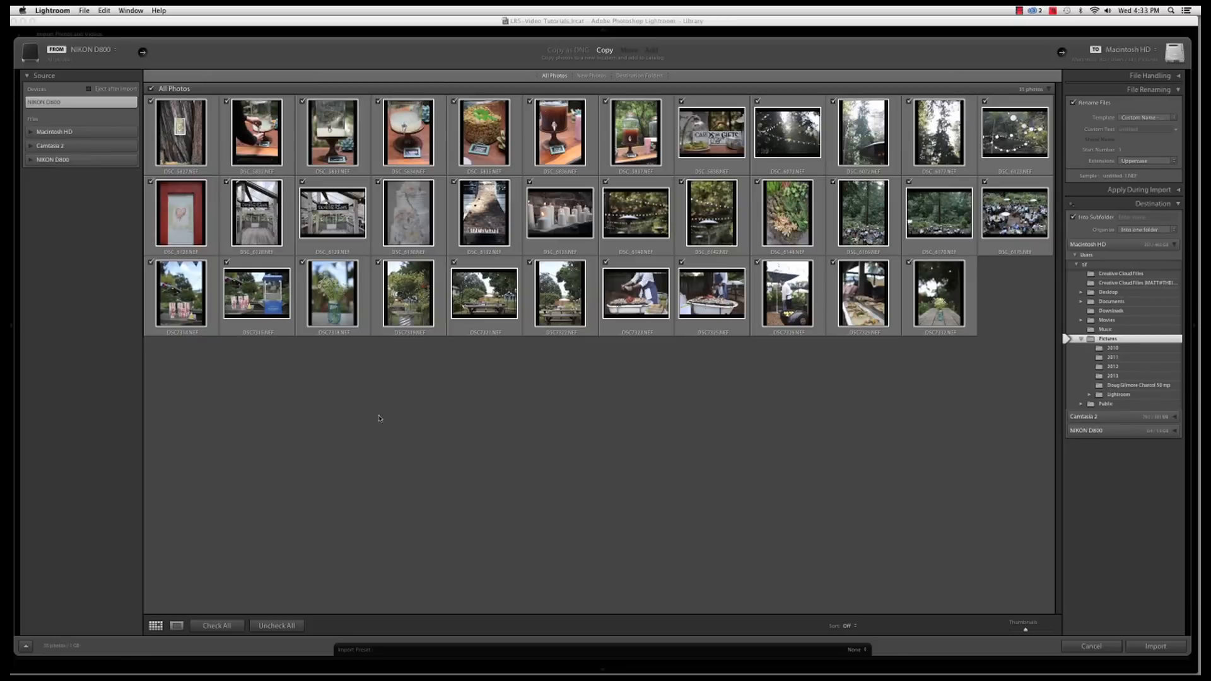
mouse_move(218, 446)
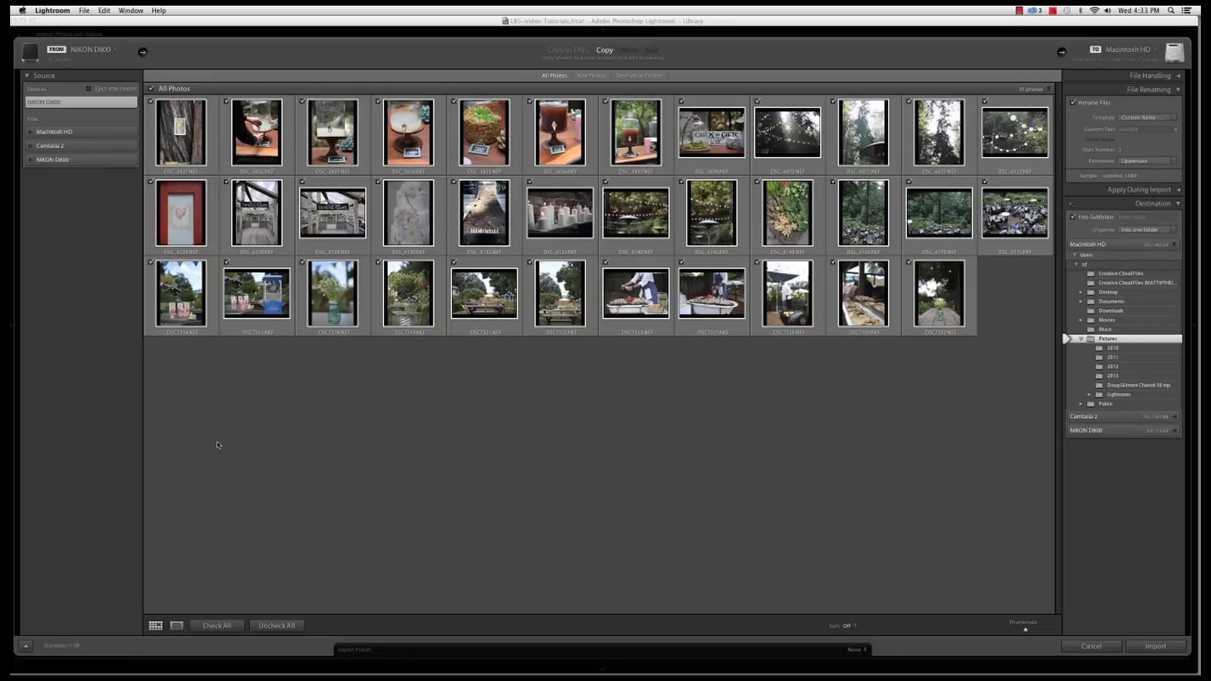